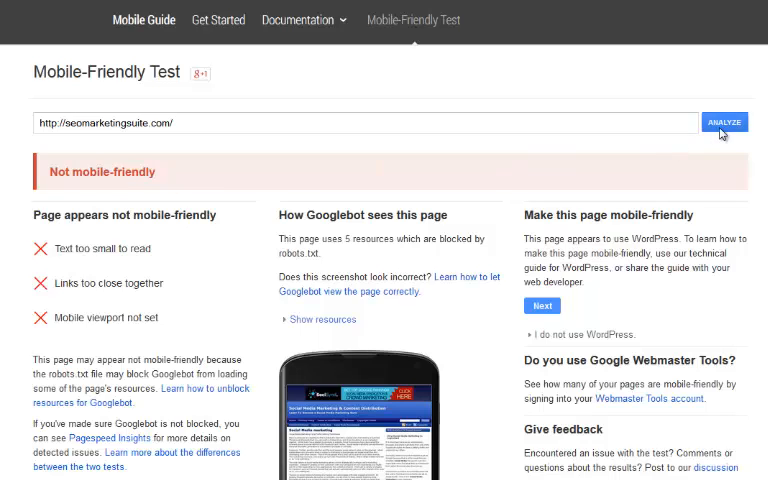
# - Run Google's Mobile-Friendly Test on the site URL and see it fail
pyautogui.click(724, 122)
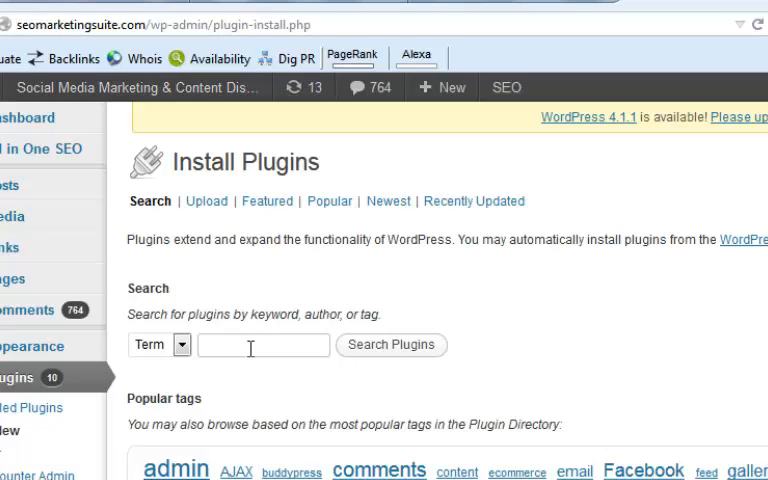
# - Search the plugin directory for 'wptouch' and install WPtouch Mobile Plugin 3.7.5.3
pyautogui.write('wptouch')
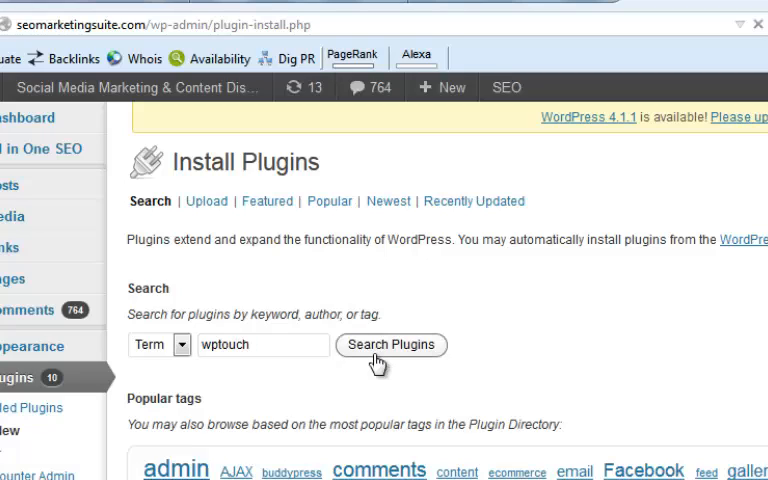
pyautogui.click(391, 344)
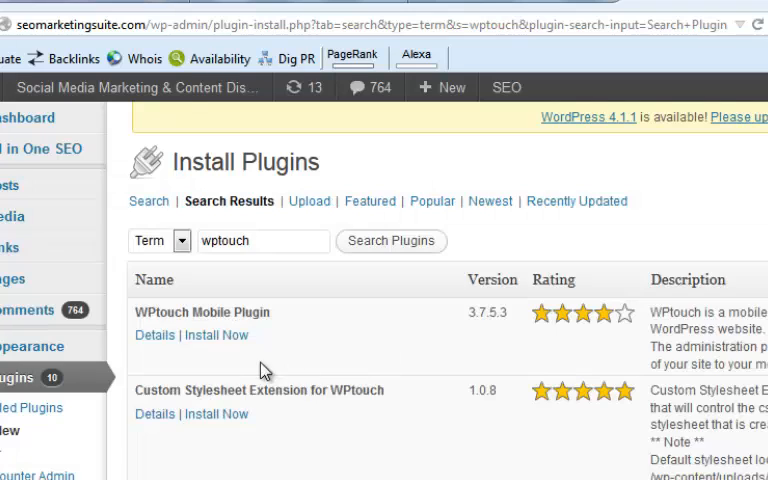
pyautogui.moveTo(245, 340)
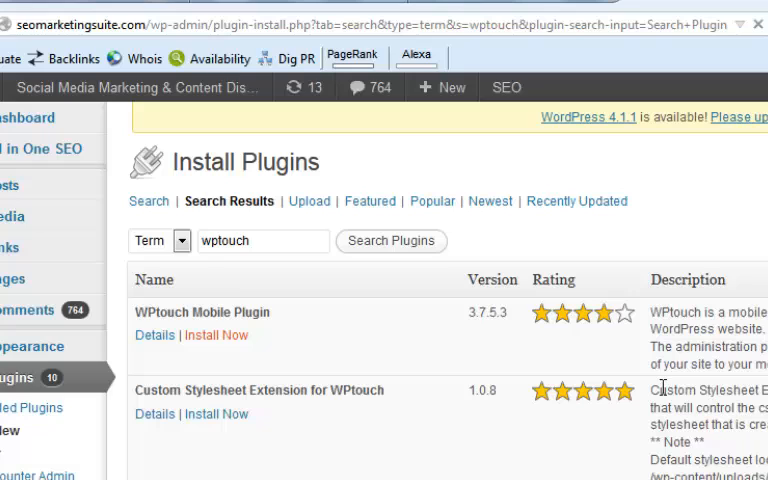
pyautogui.click(216, 335)
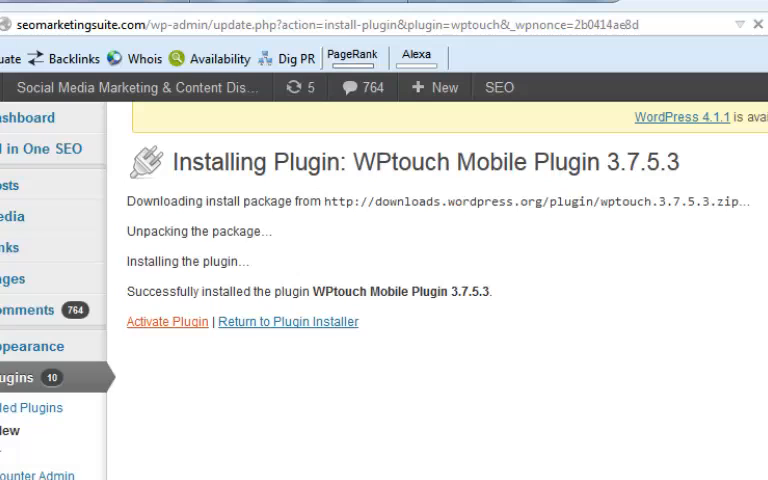
pyautogui.moveTo(172, 340)
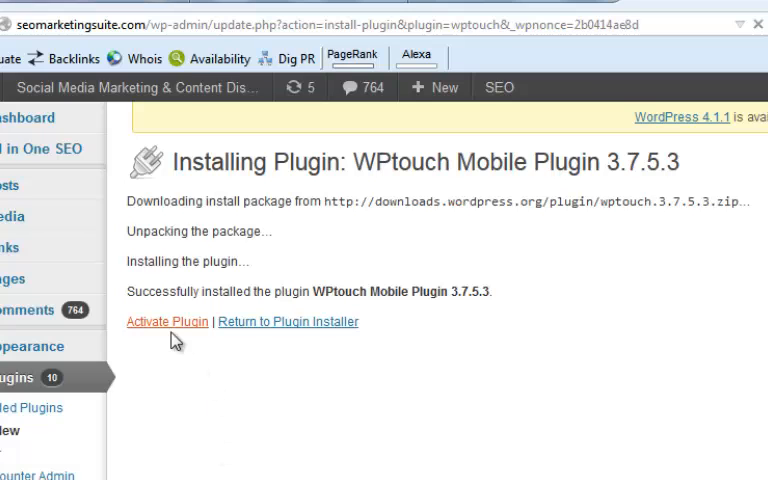
# - Activate the newly installed WPtouch Mobile Plugin
pyautogui.click(167, 321)
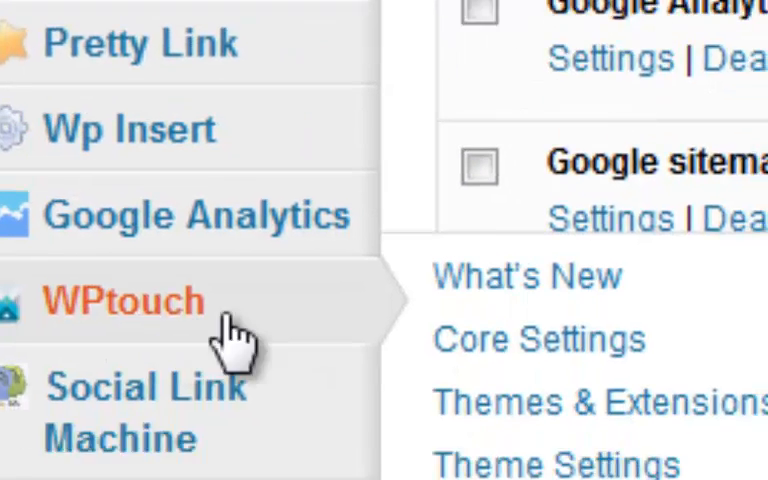
pyautogui.scroll(-3)
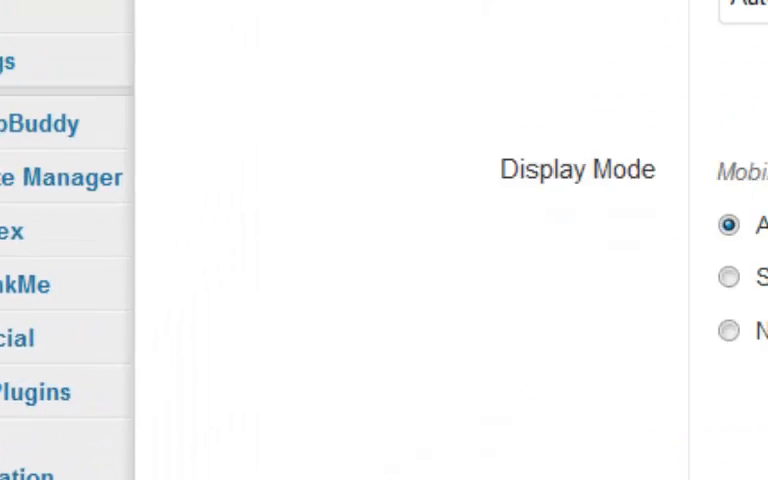
pyautogui.scroll(3)
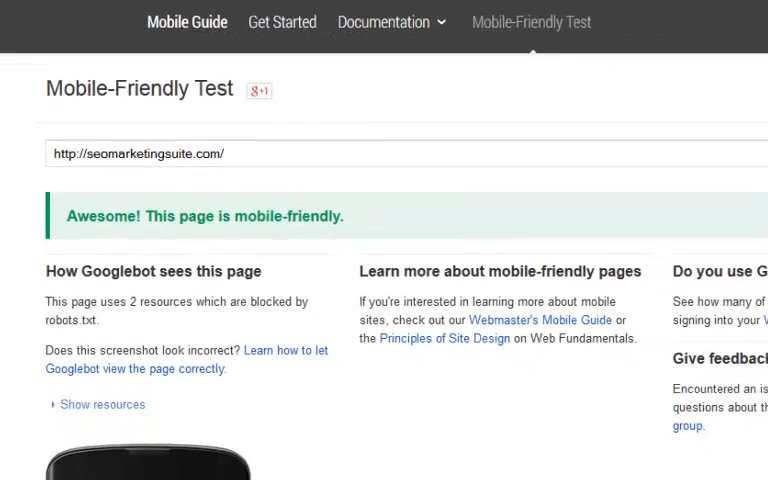
# - Review WPtouch Core Settings showing the mobile theme for all visitors
pyautogui.scroll(-3)
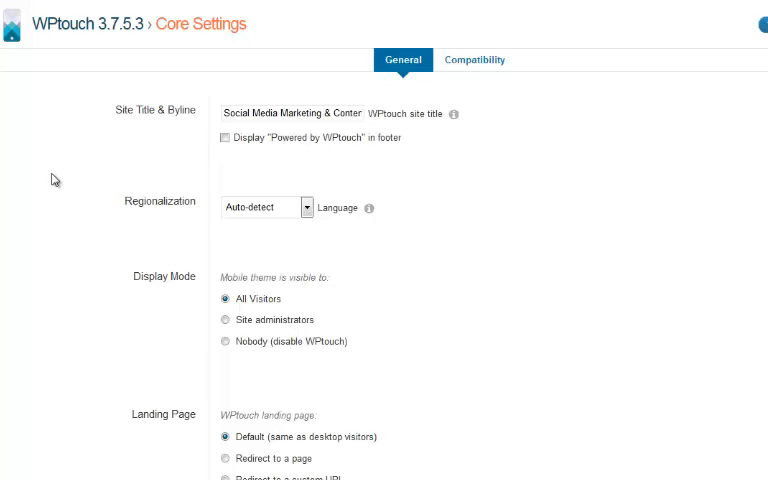
pyautogui.moveTo(99, 232)
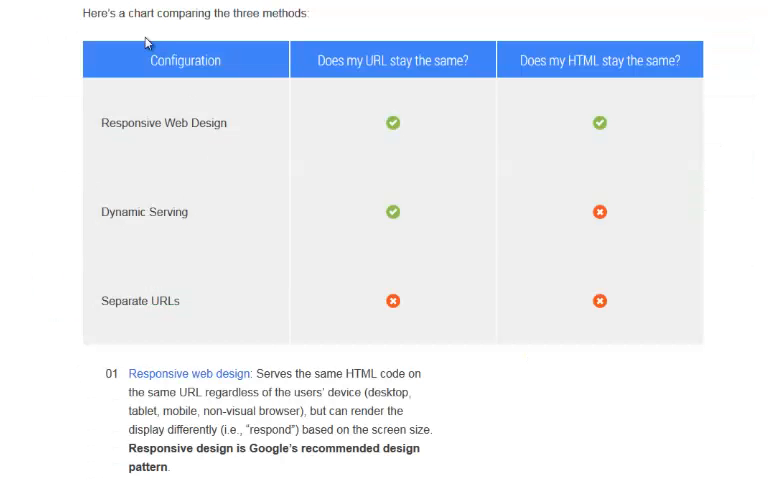
pyautogui.moveTo(90, 84)
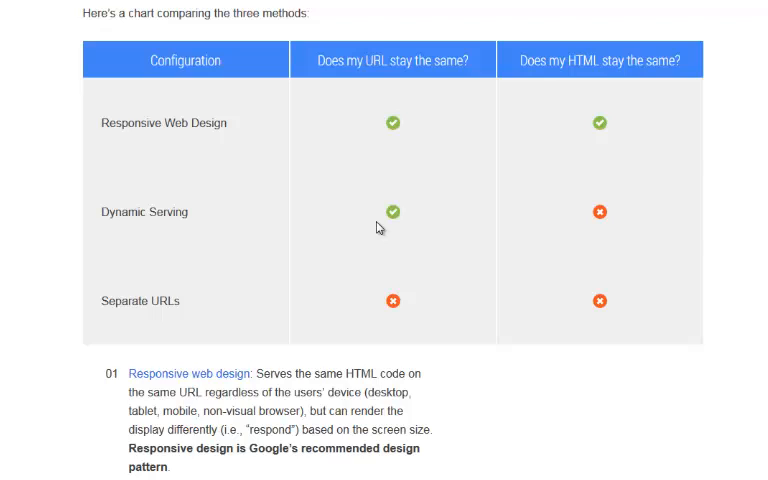
pyautogui.moveTo(621, 244)
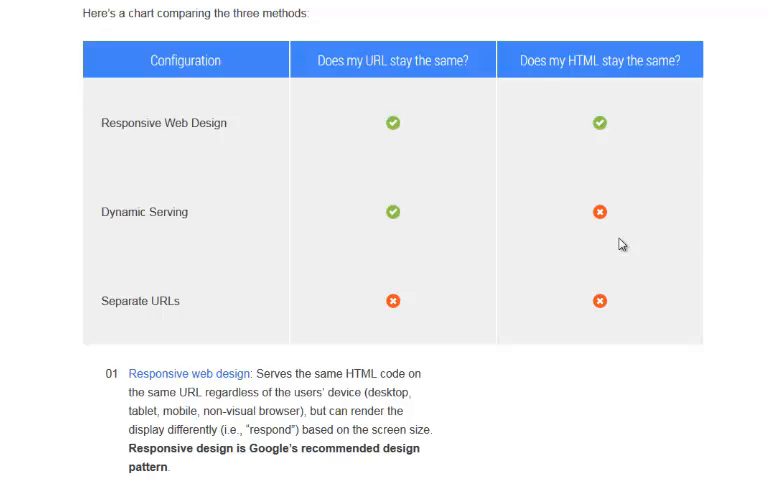
pyautogui.moveTo(318, 327)
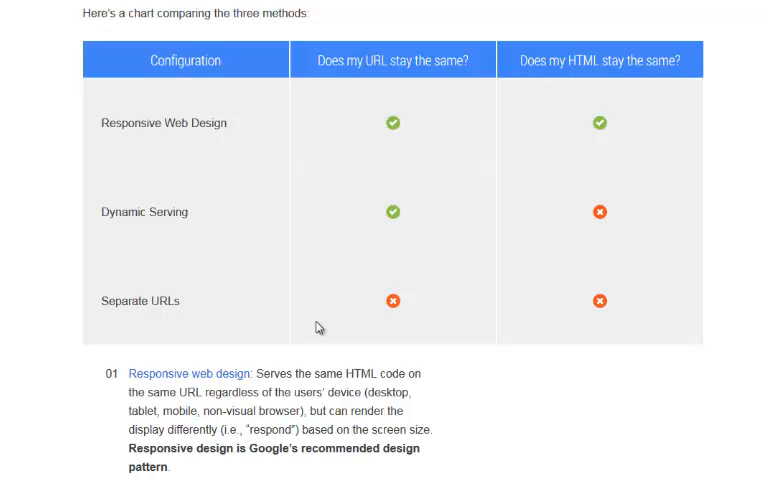